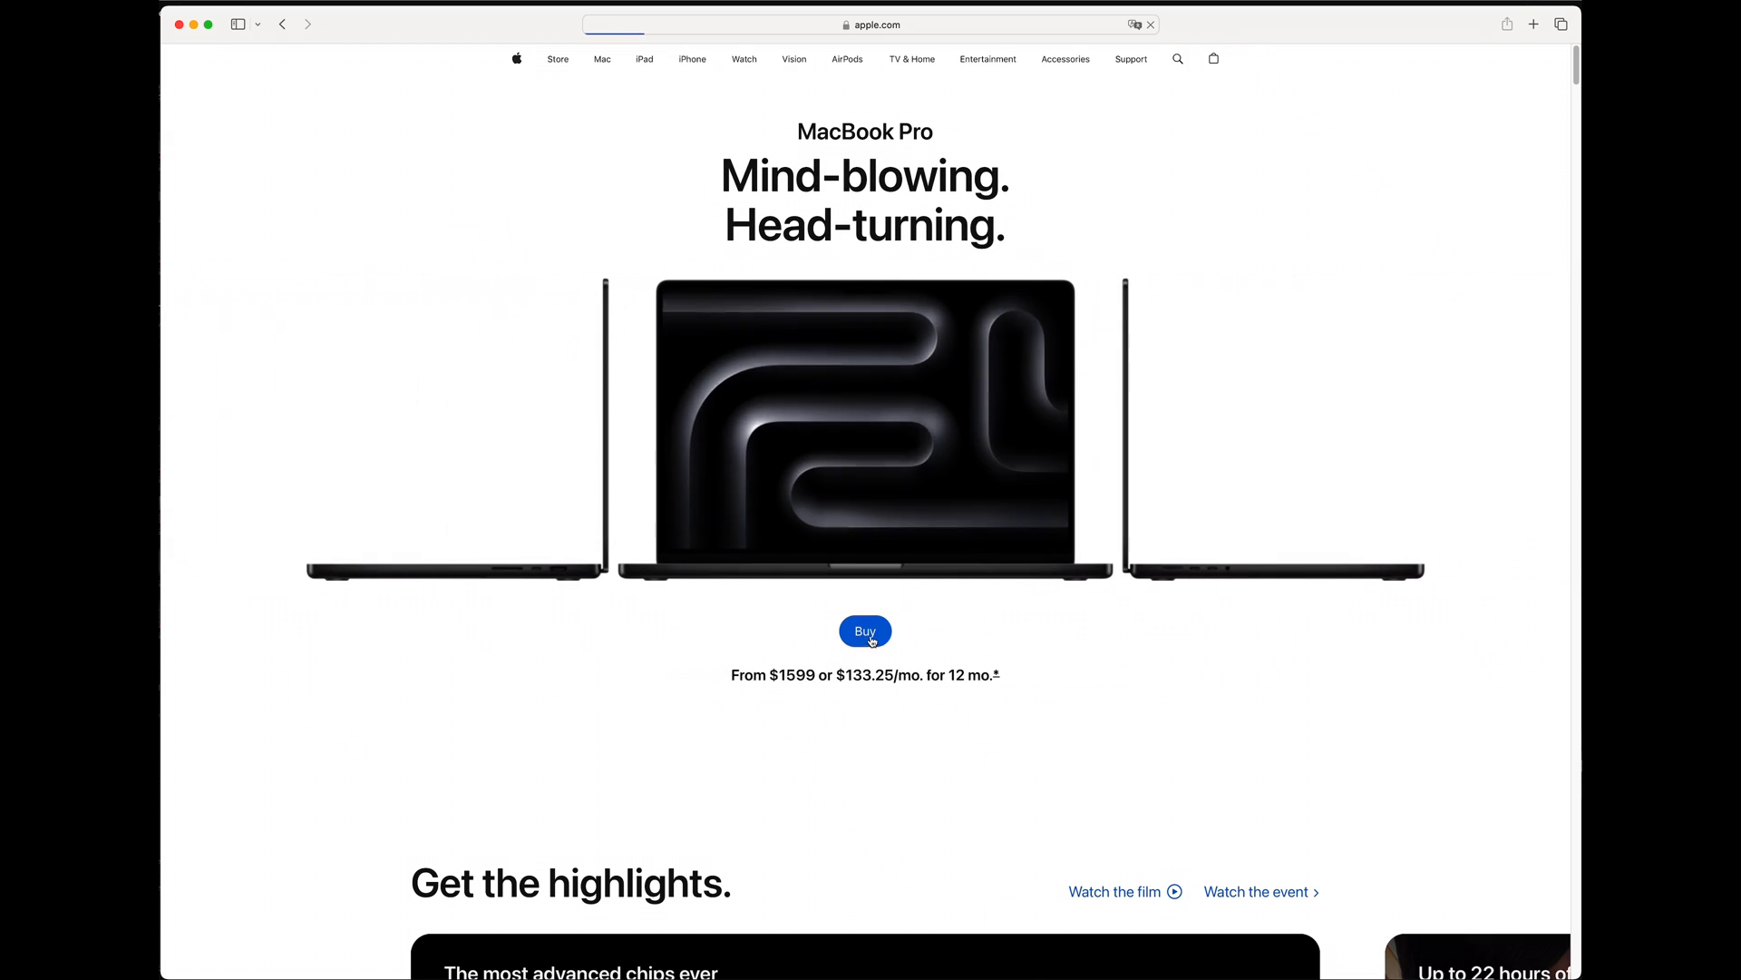
Go to the MacBook Pro Buy page and bring the 14-inch M3 model cards into view
{"action": "left_click", "coordinate": [865, 631]}
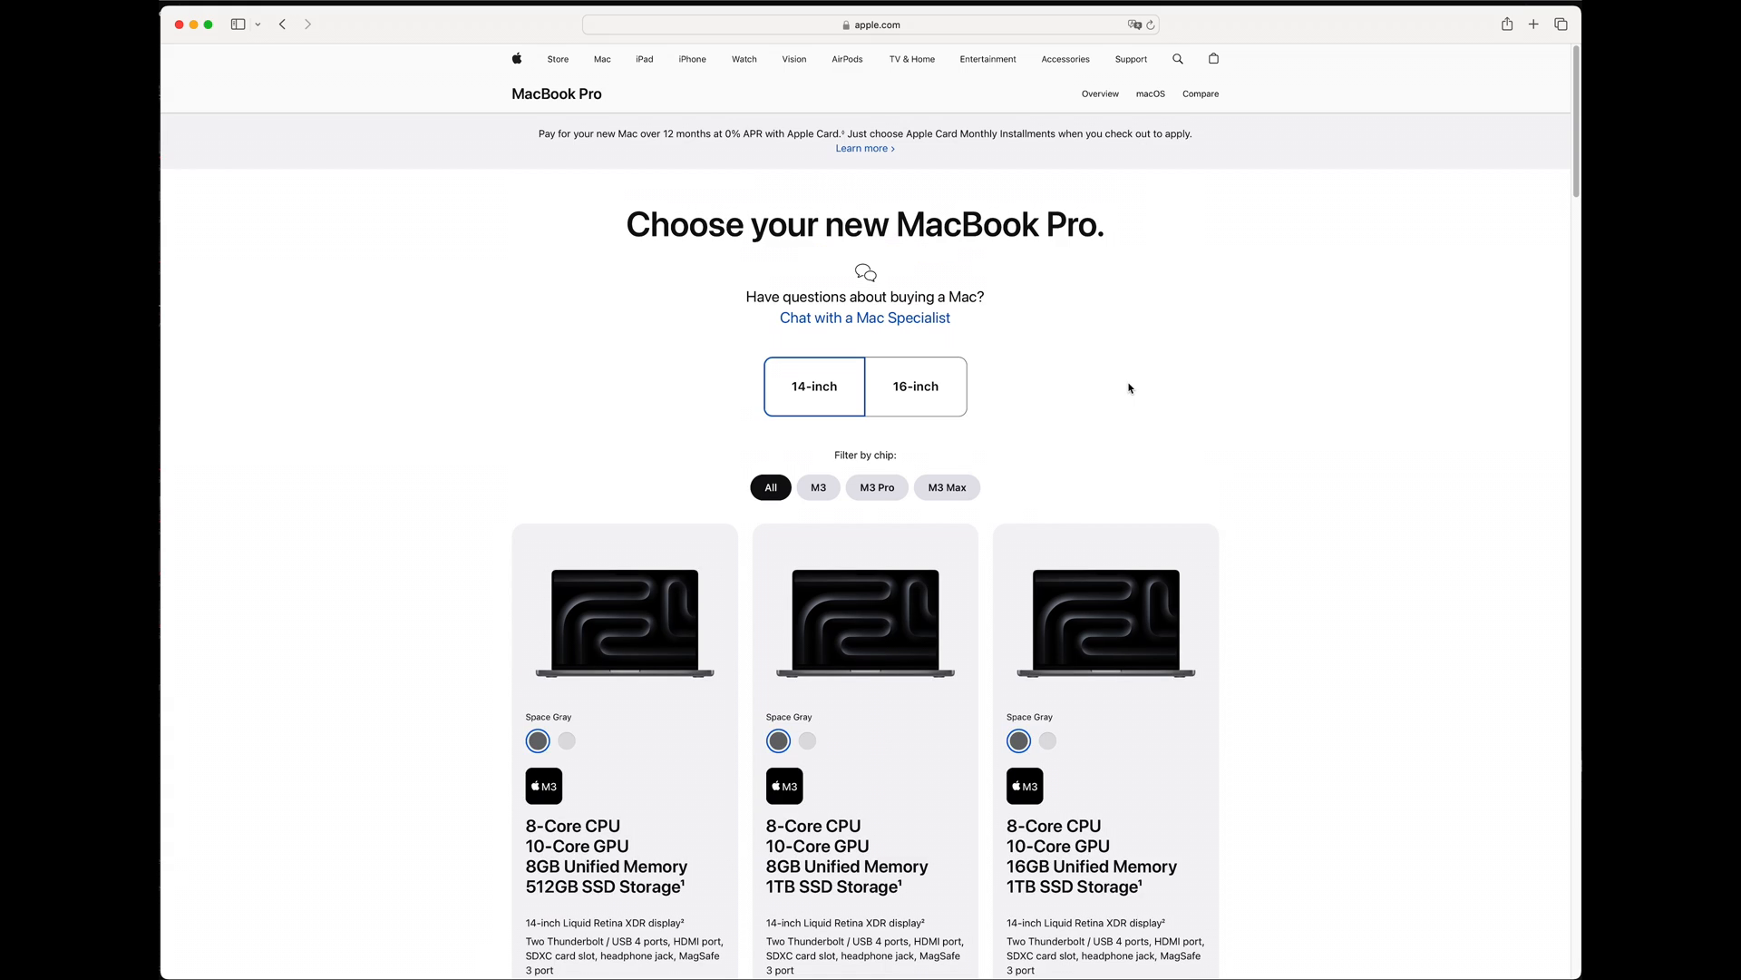
{"action": "scroll", "scroll_direction": "down", "scroll_amount": 3}
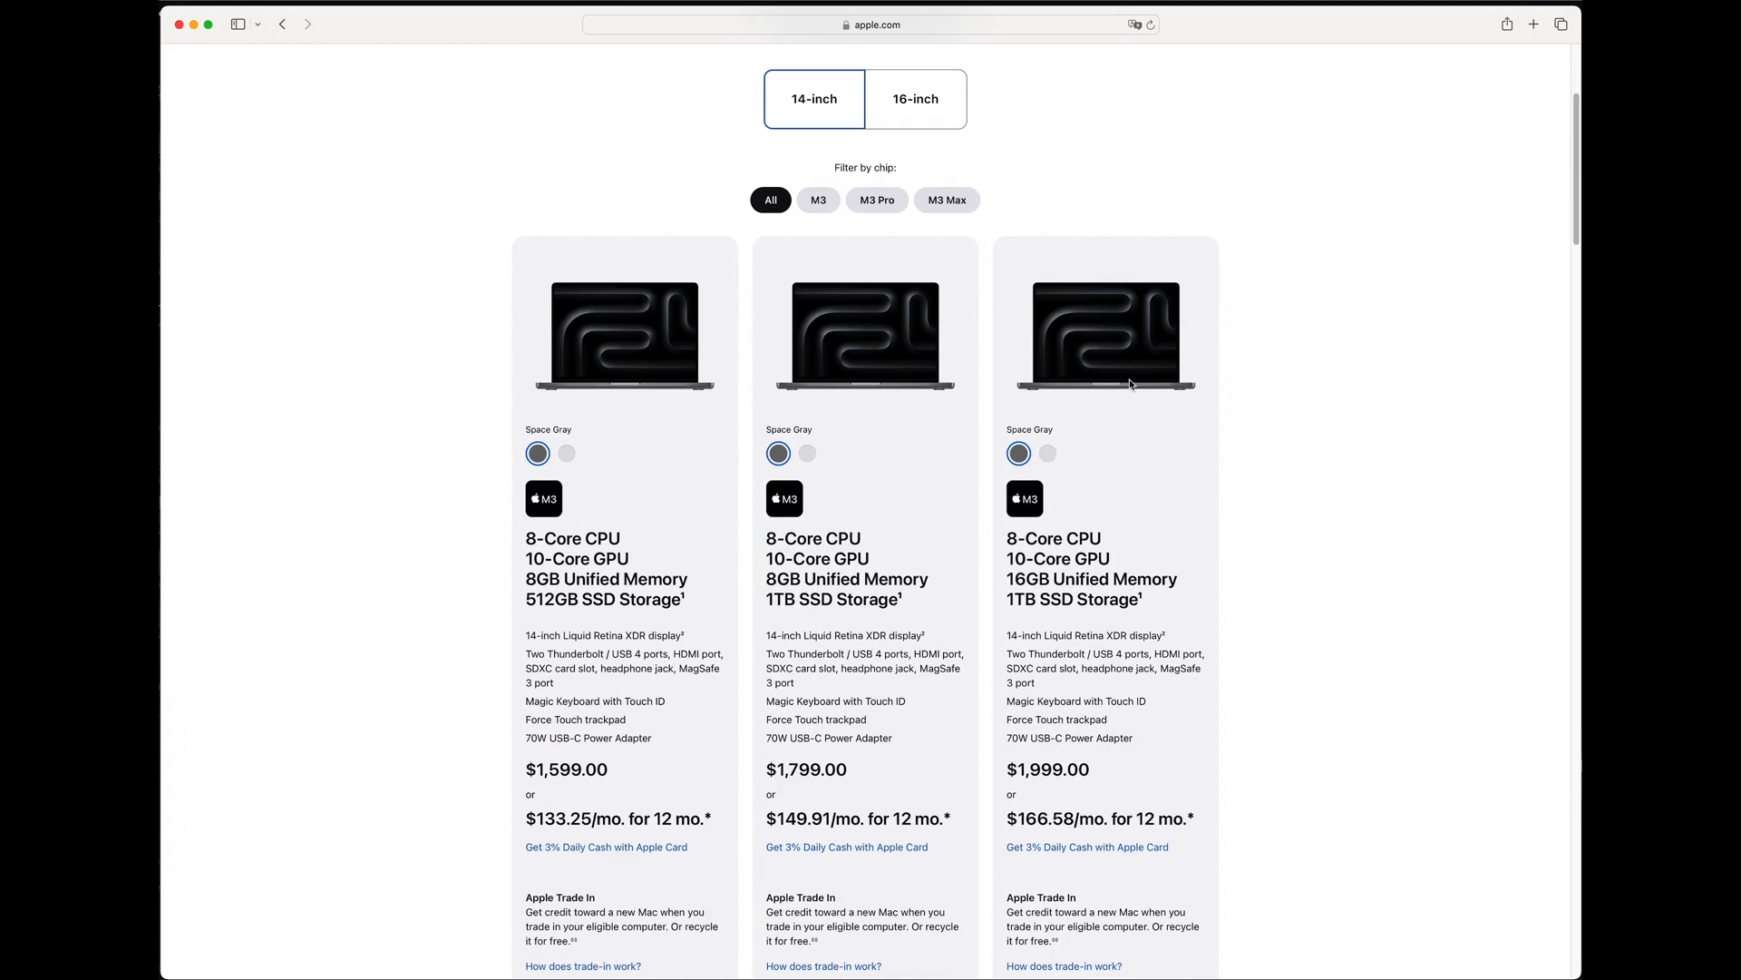
{"action": "mouse_move", "coordinate": [893, 463]}
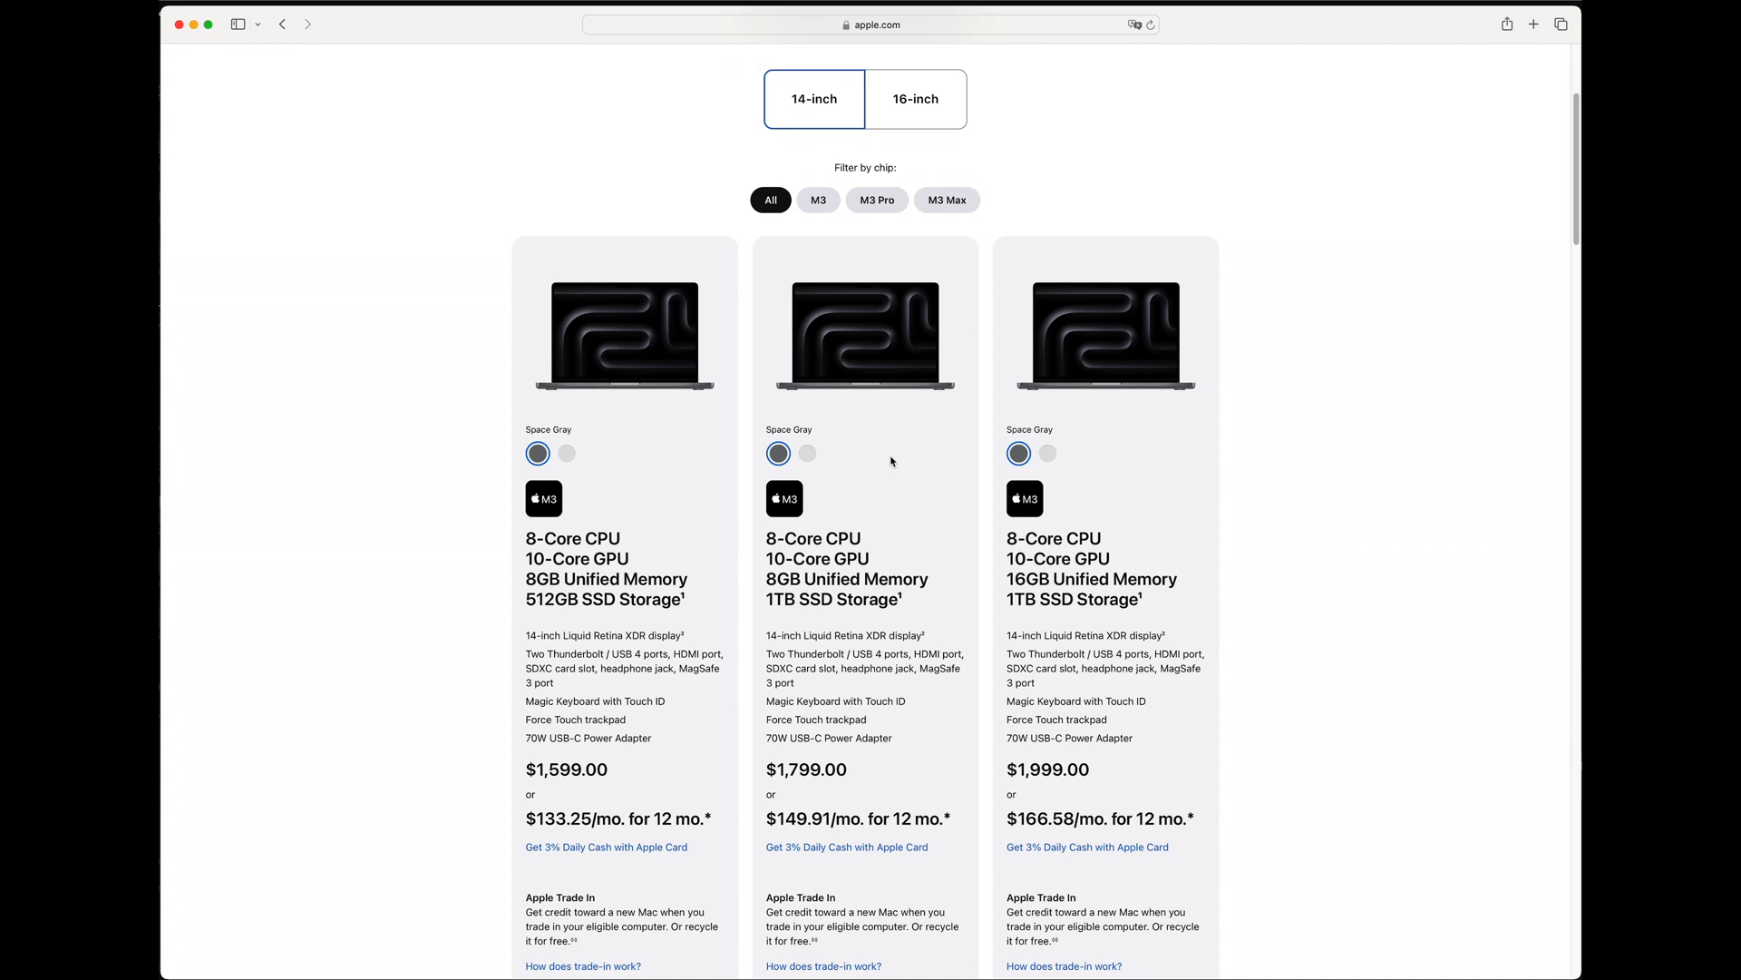
{"action": "mouse_move", "coordinate": [794, 397]}
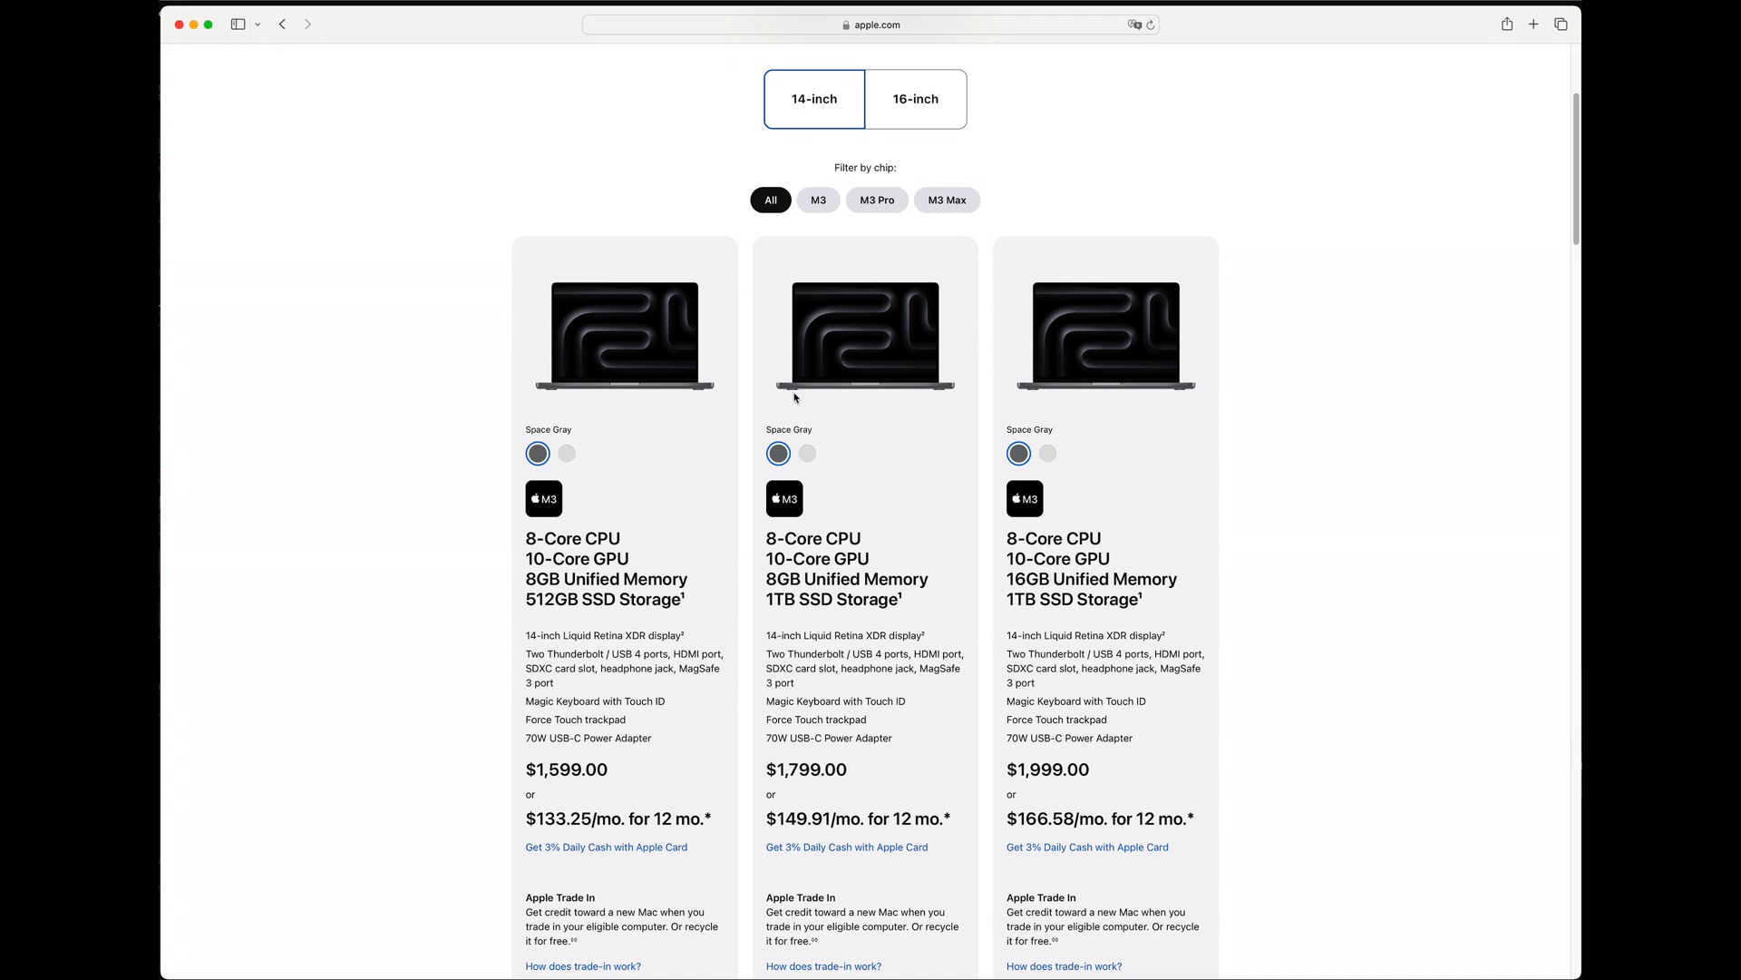
{"action": "scroll", "scroll_direction": "down", "scroll_amount": 3}
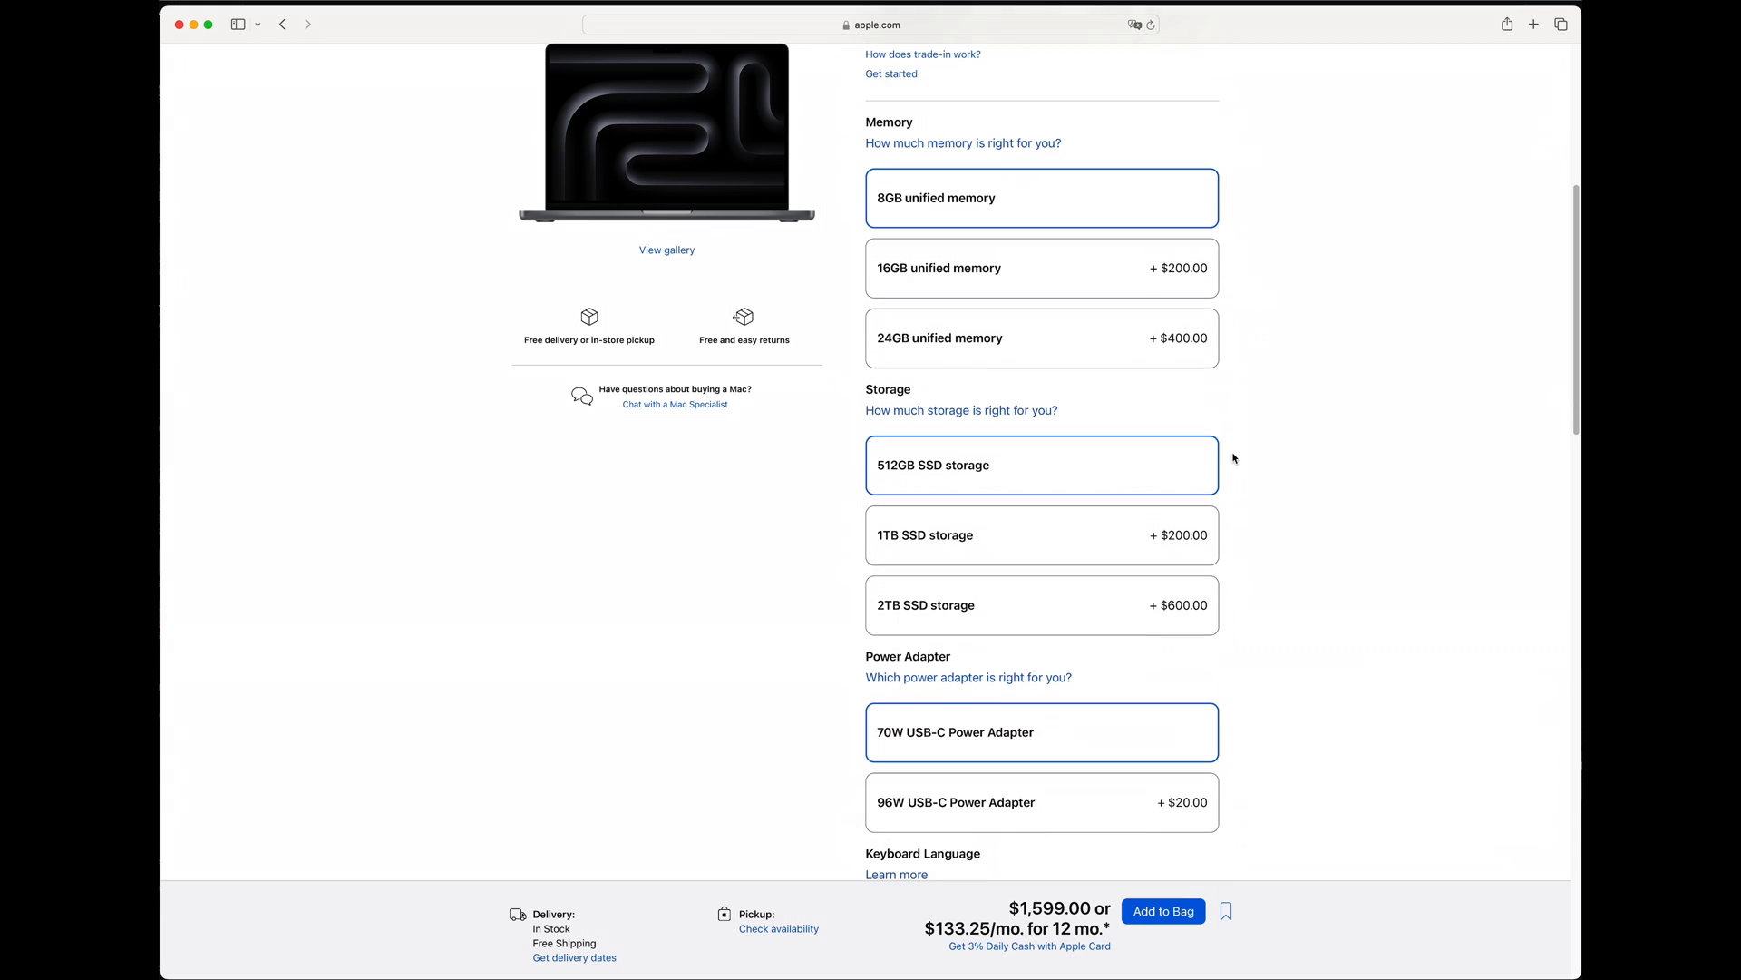
Select 1TB then 2TB SSD storage, raising the 14-inch MacBook Pro to $2,199.00
{"action": "left_click", "coordinate": [1041, 534]}
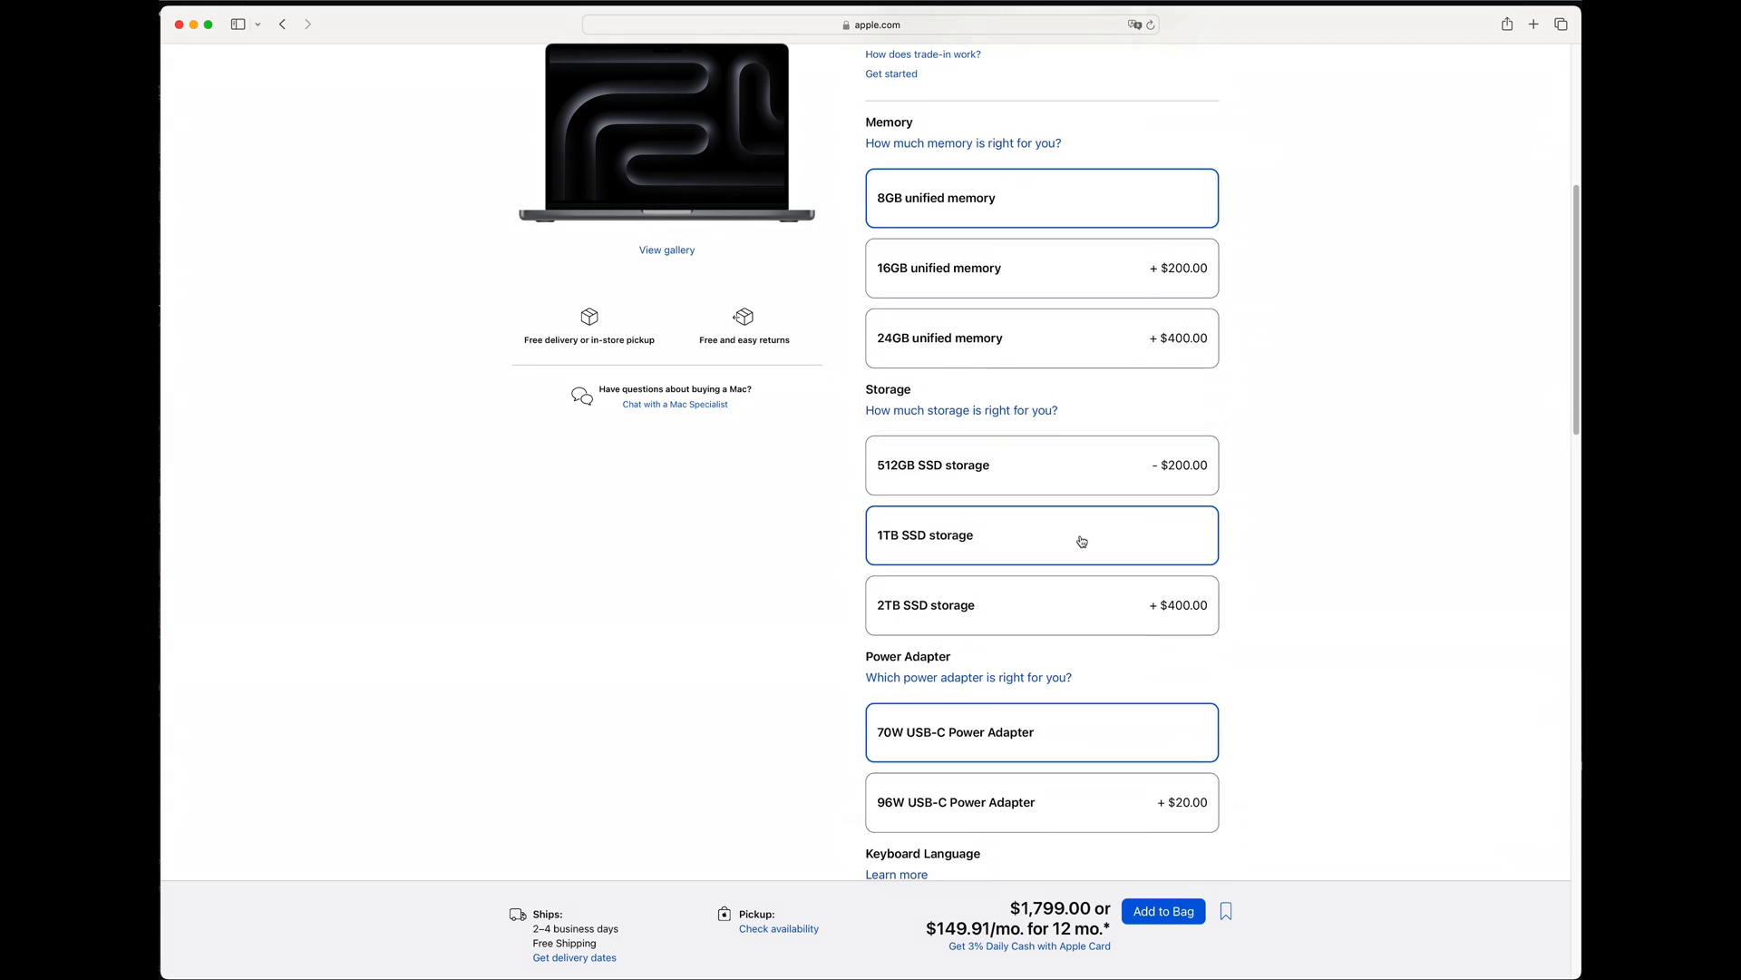
{"action": "left_click", "coordinate": [1042, 604]}
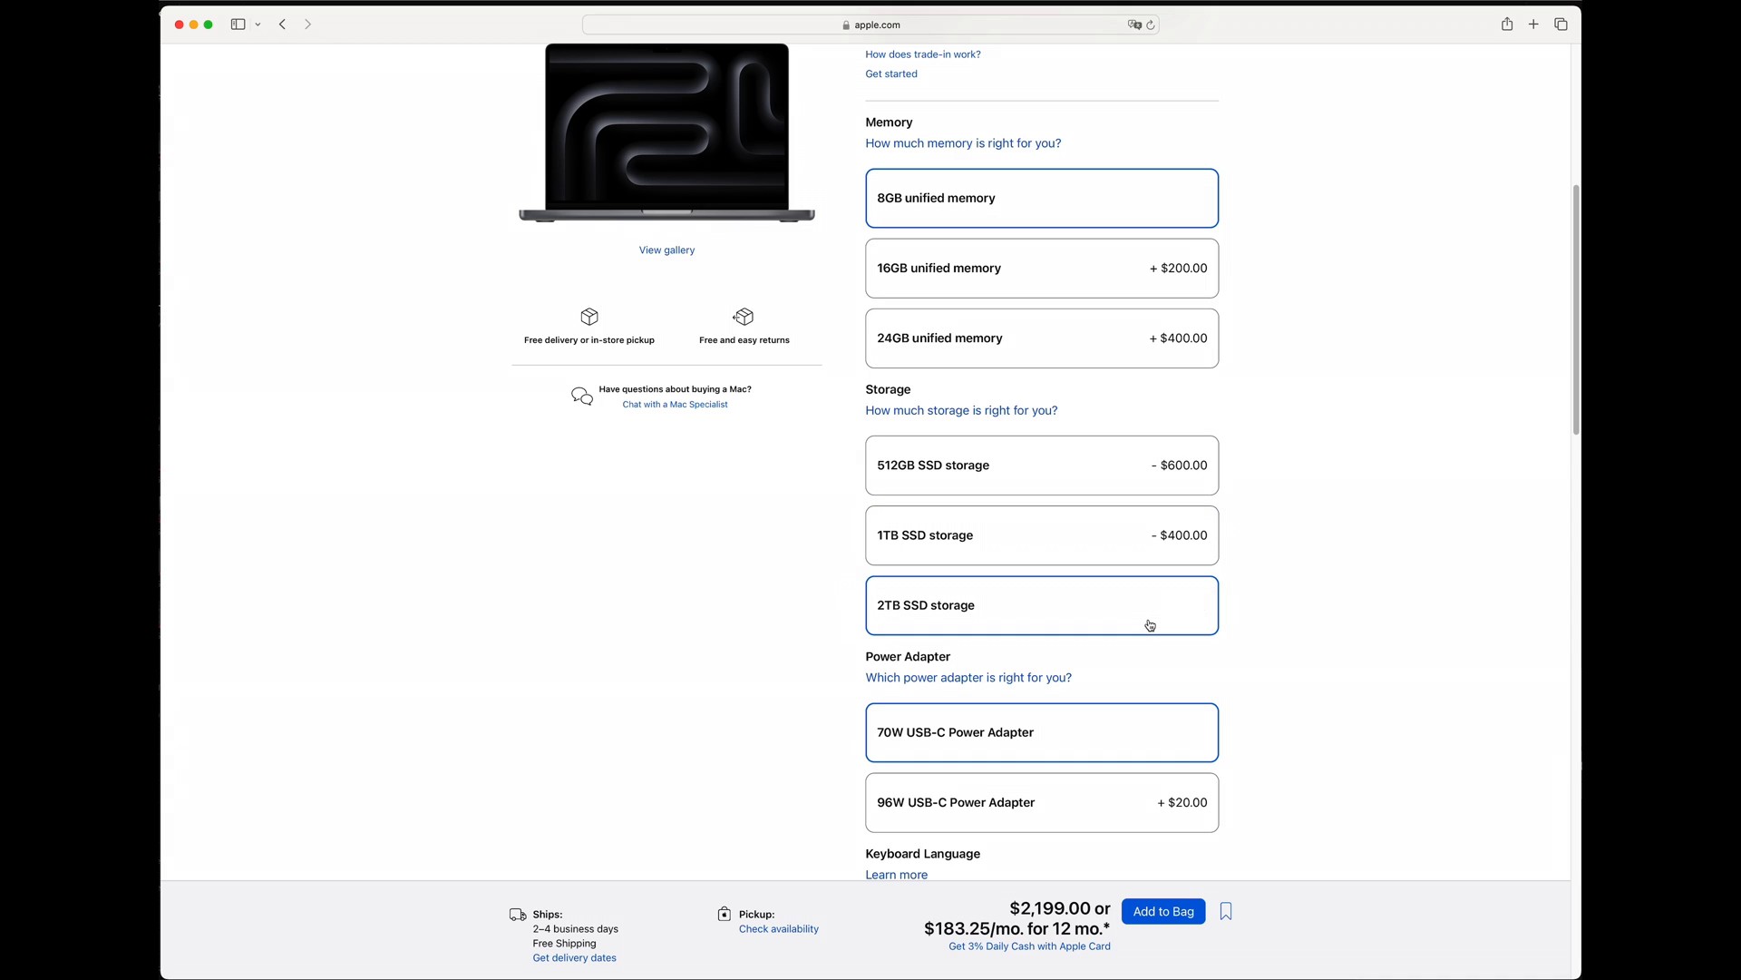
{"action": "scroll", "scroll_direction": "down", "scroll_amount": 3}
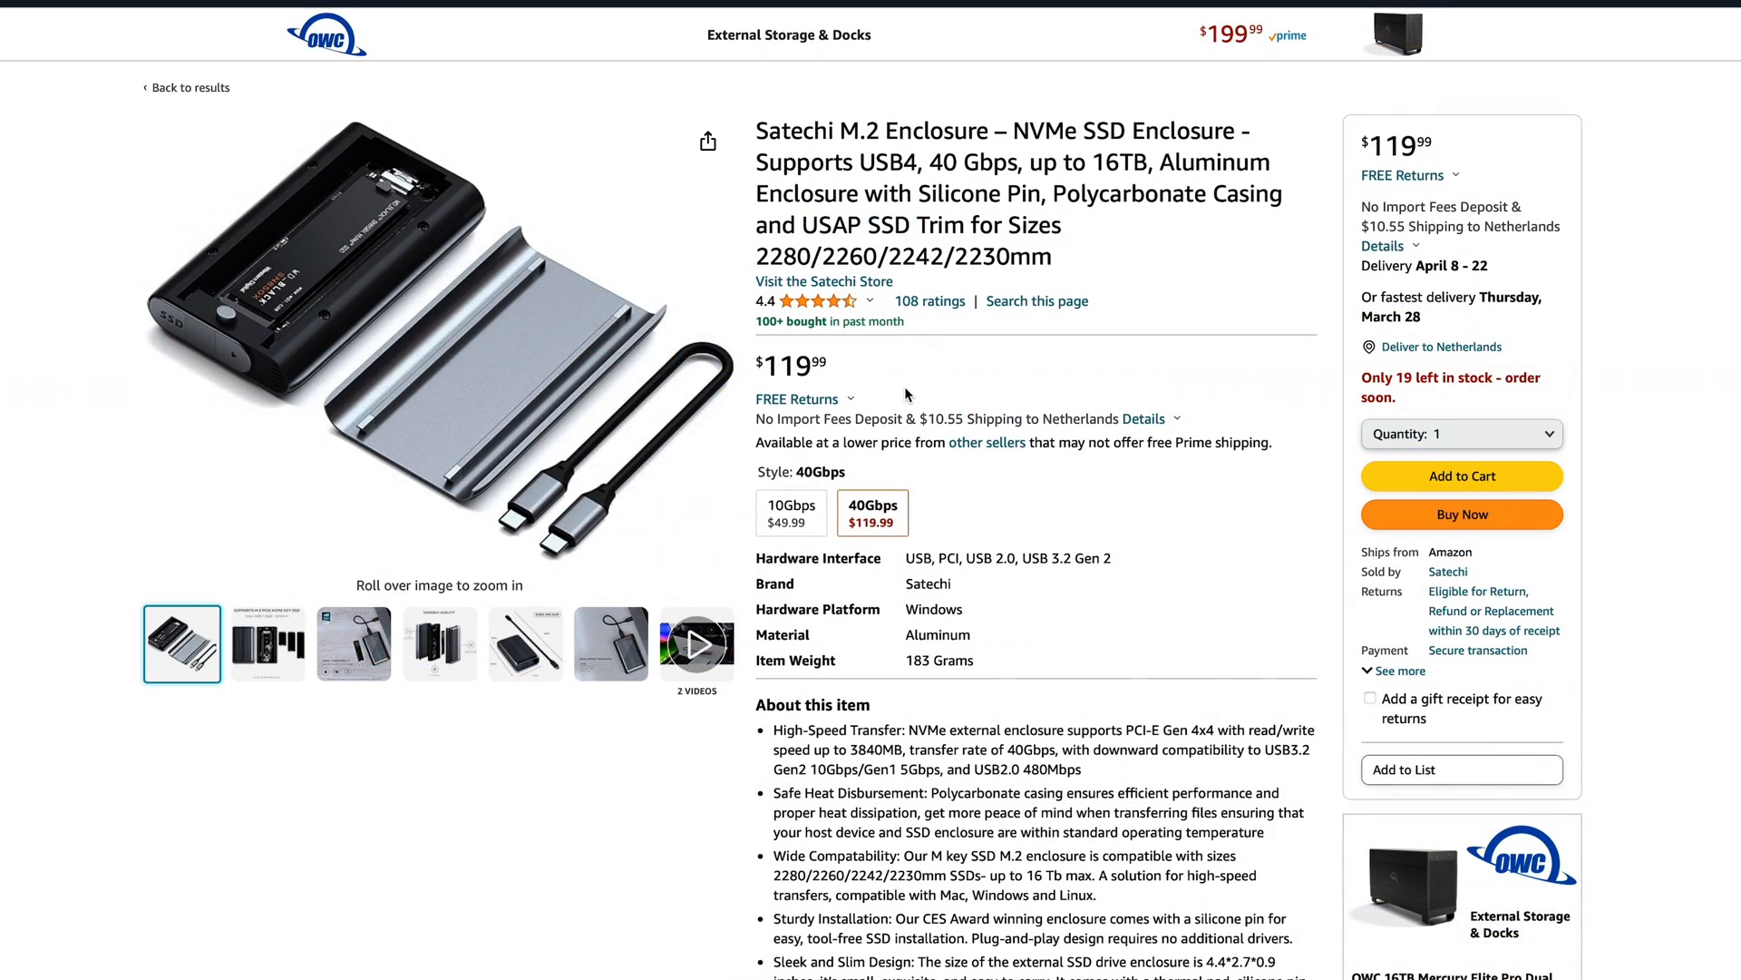
{"action": "mouse_move", "coordinate": [802, 370]}
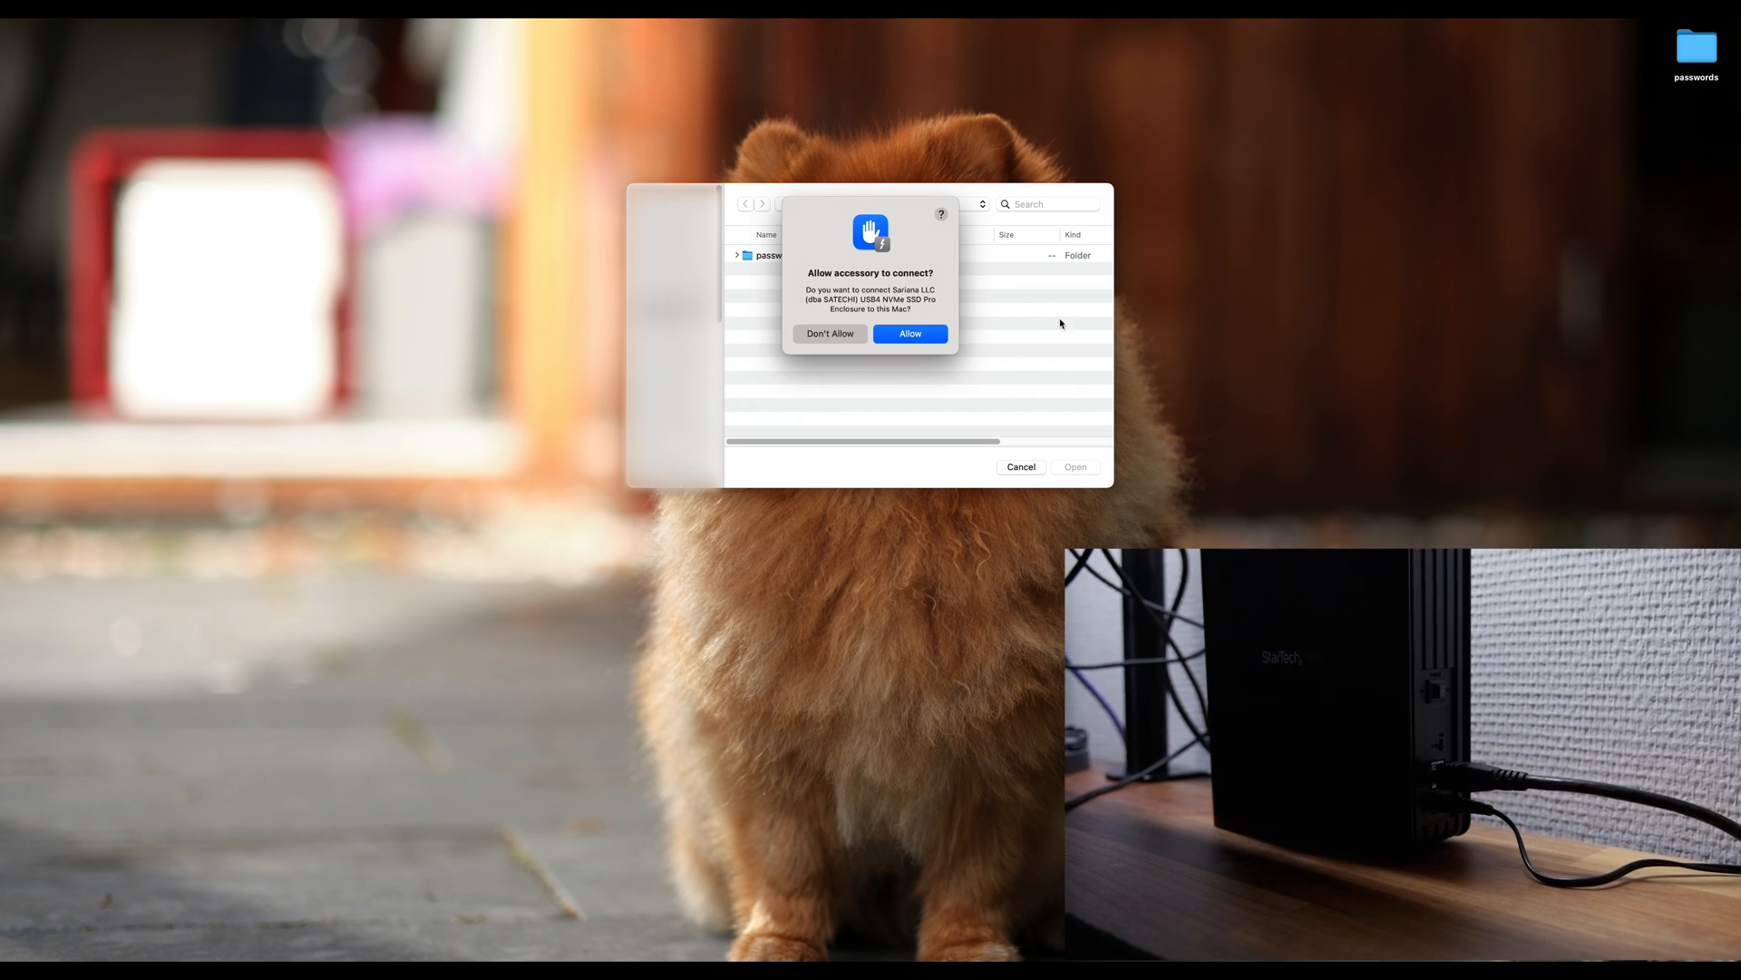
Allow the Satechi USB4 NVMe SSD Pro enclosure to connect to this Mac
{"action": "left_click", "coordinate": [908, 334]}
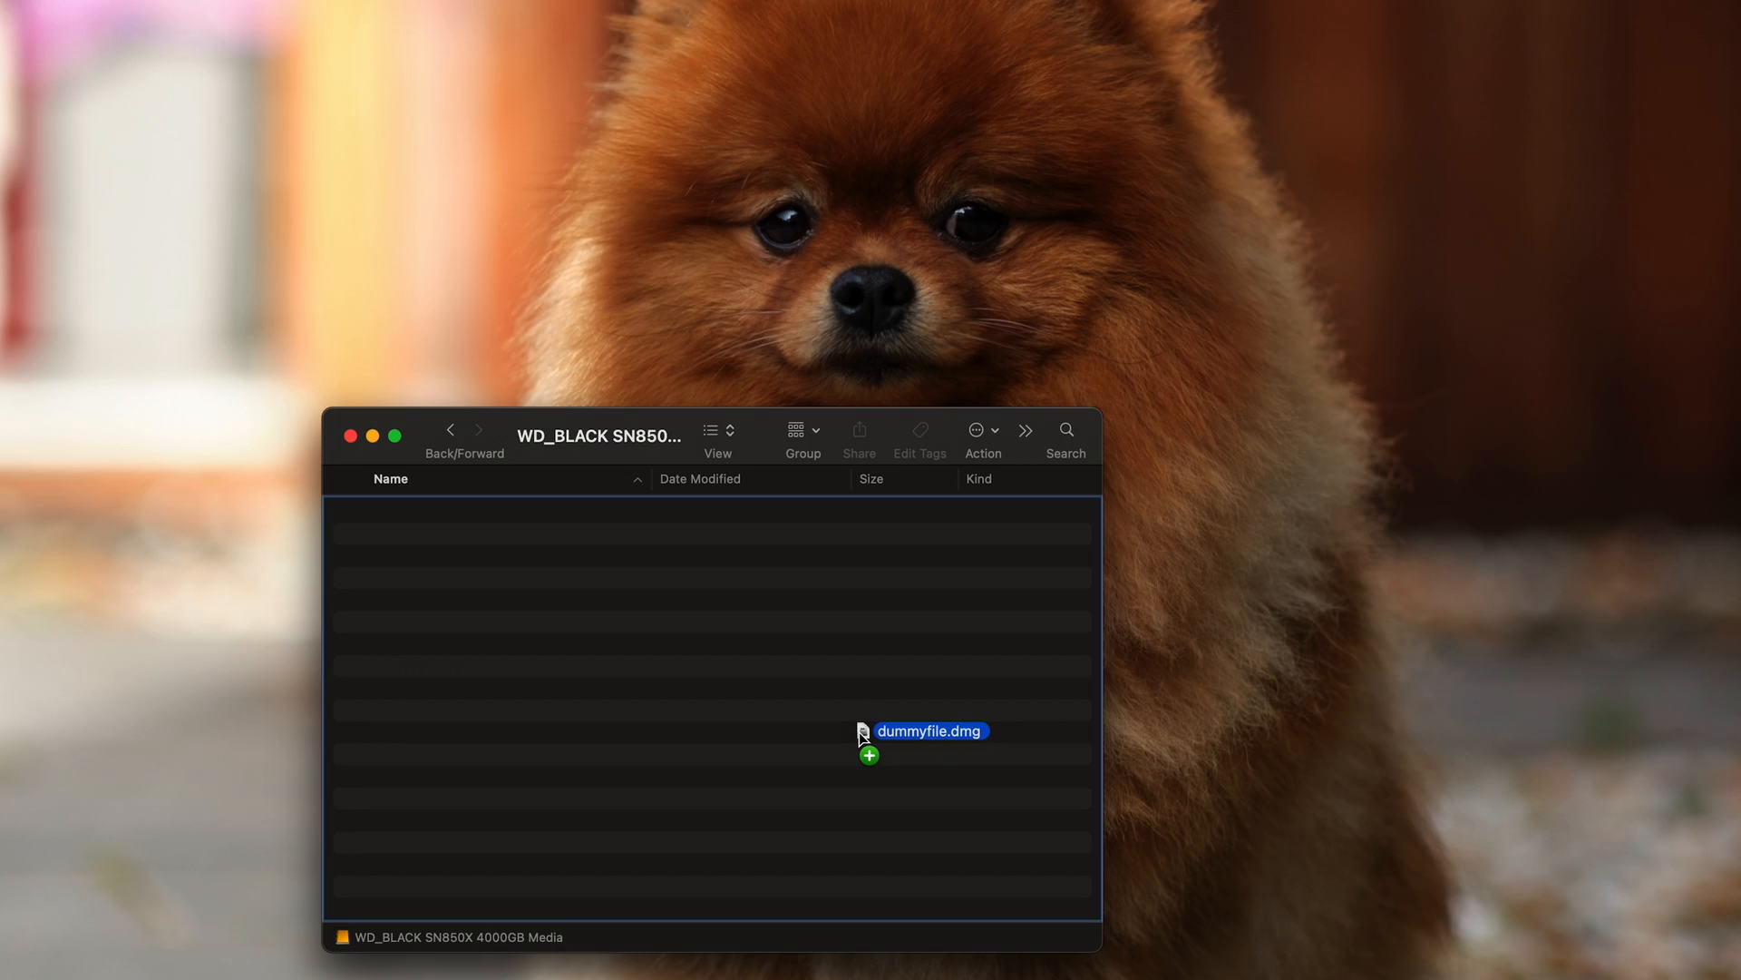
Drag dummyfile.dmg from the desktop onto the WD_BLACK SN850X 4000GB drive
{"action": "left_click_drag", "start_coordinate": [931, 731], "coordinate": [425, 512]}
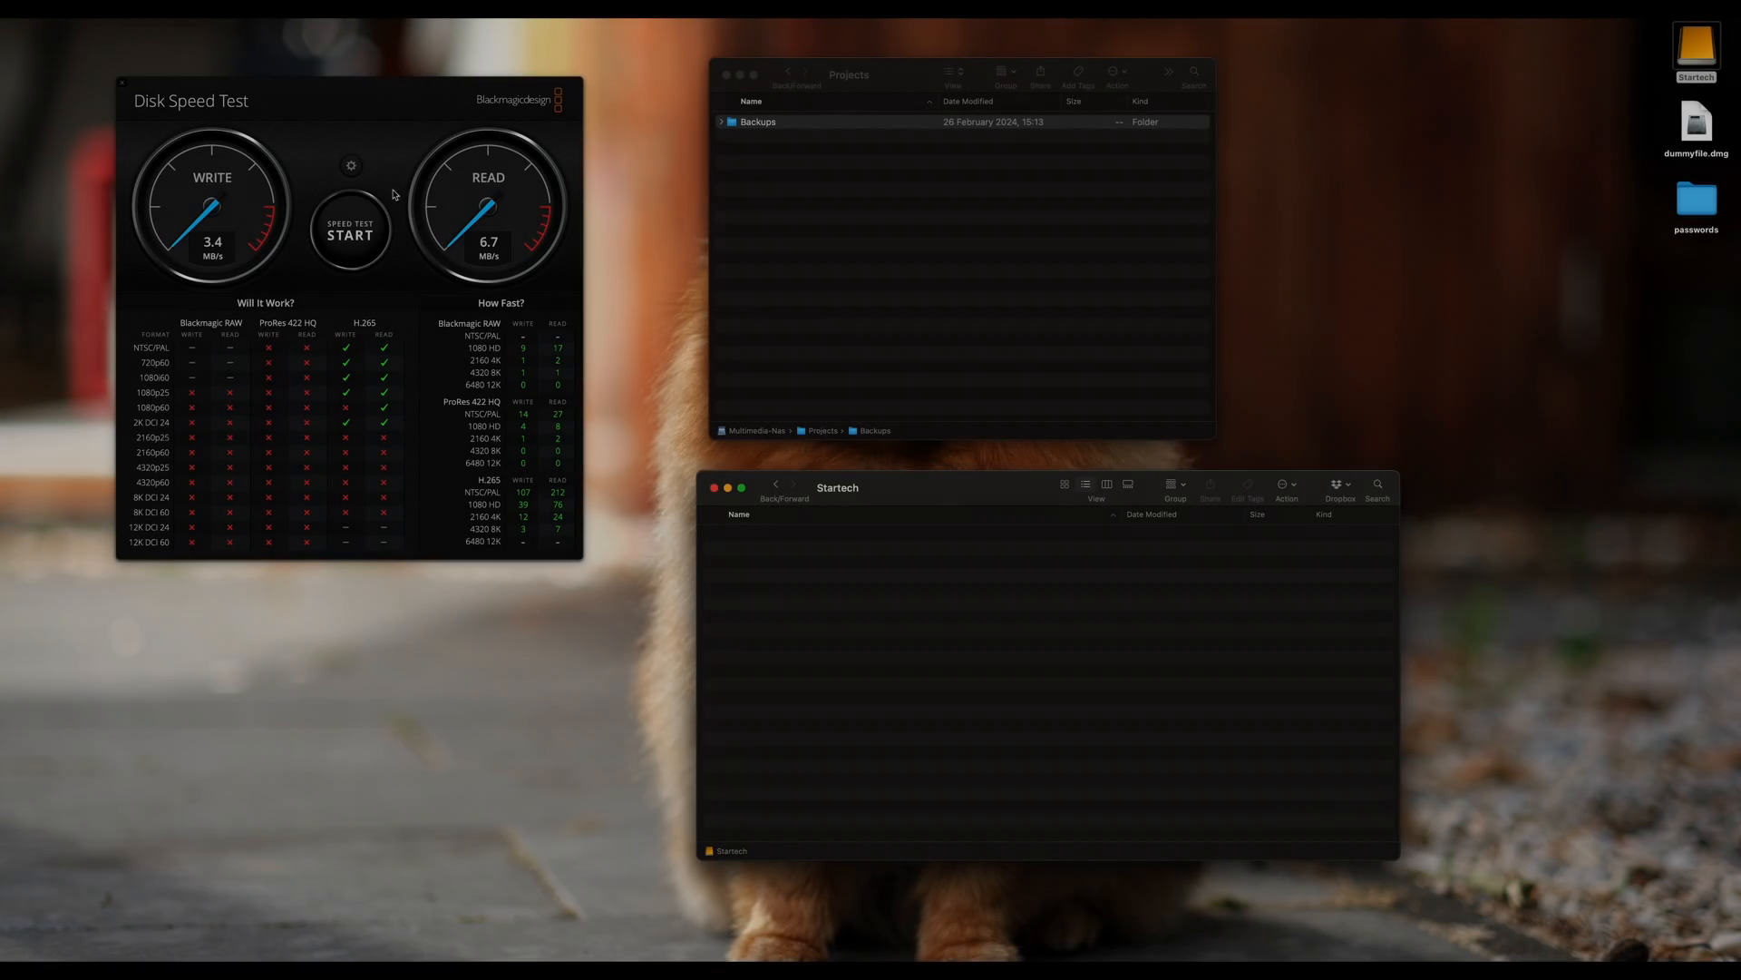
Run the Disk Speed Test benchmark, measuring about 35.5 MB/s write and 36.0 MB/s read
{"action": "left_click", "coordinate": [350, 165]}
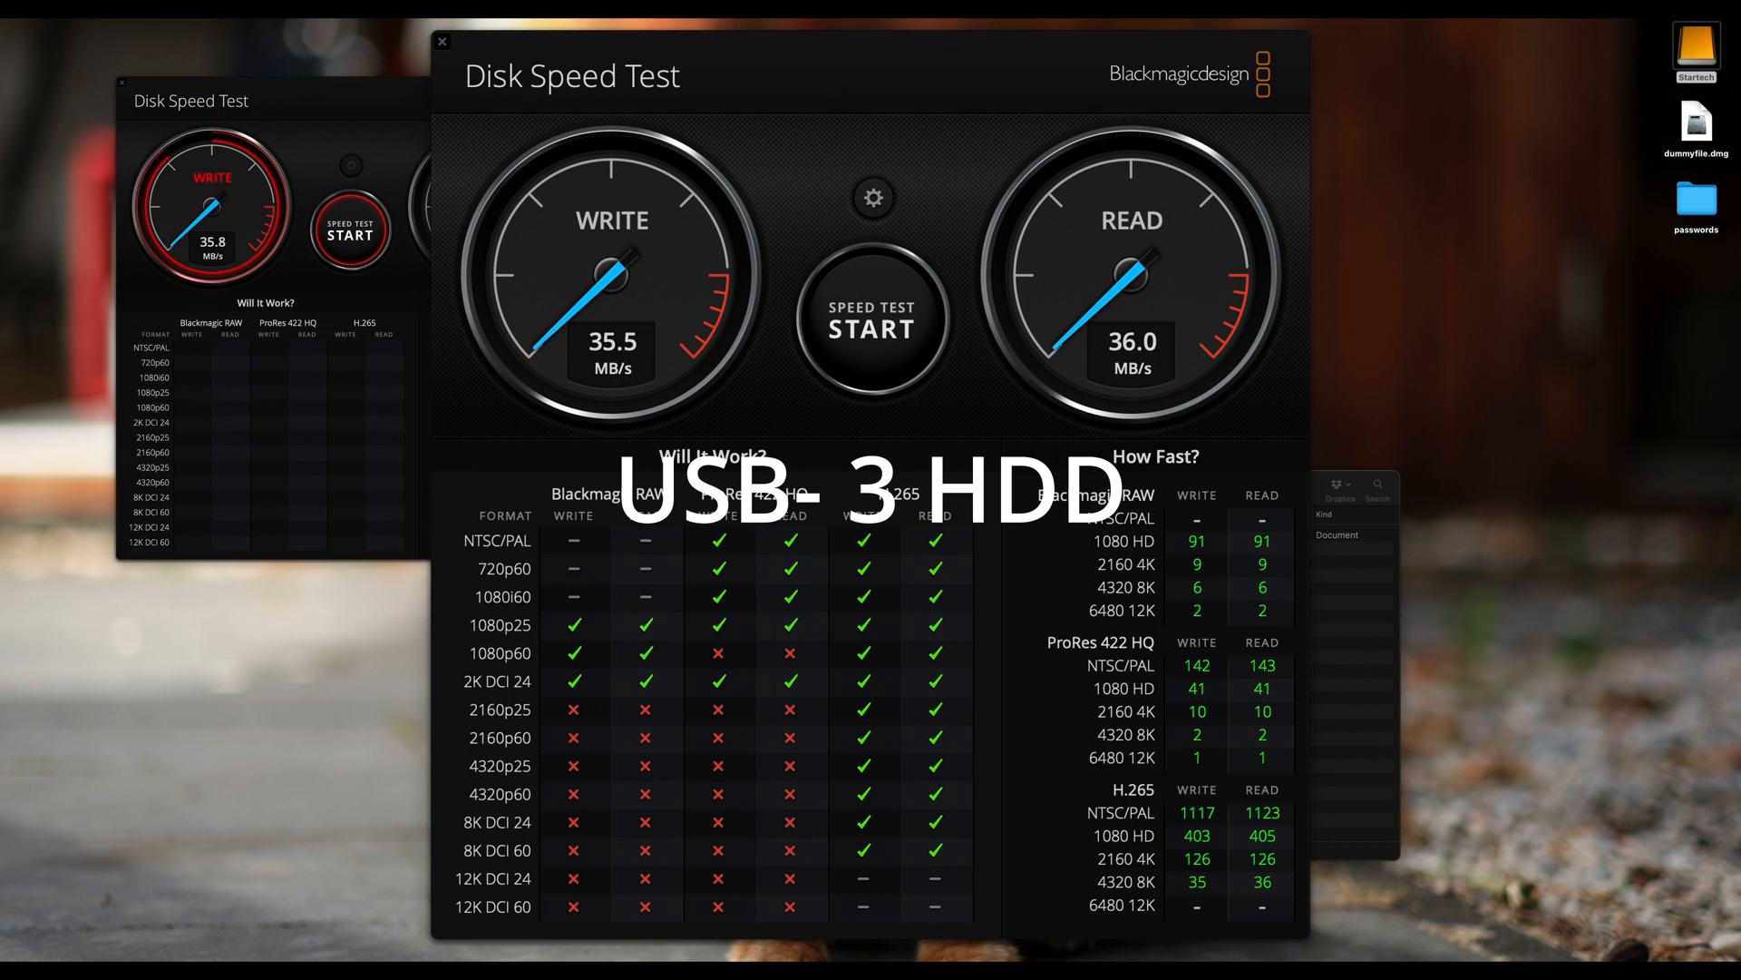
{"action": "left_click", "coordinate": [873, 323]}
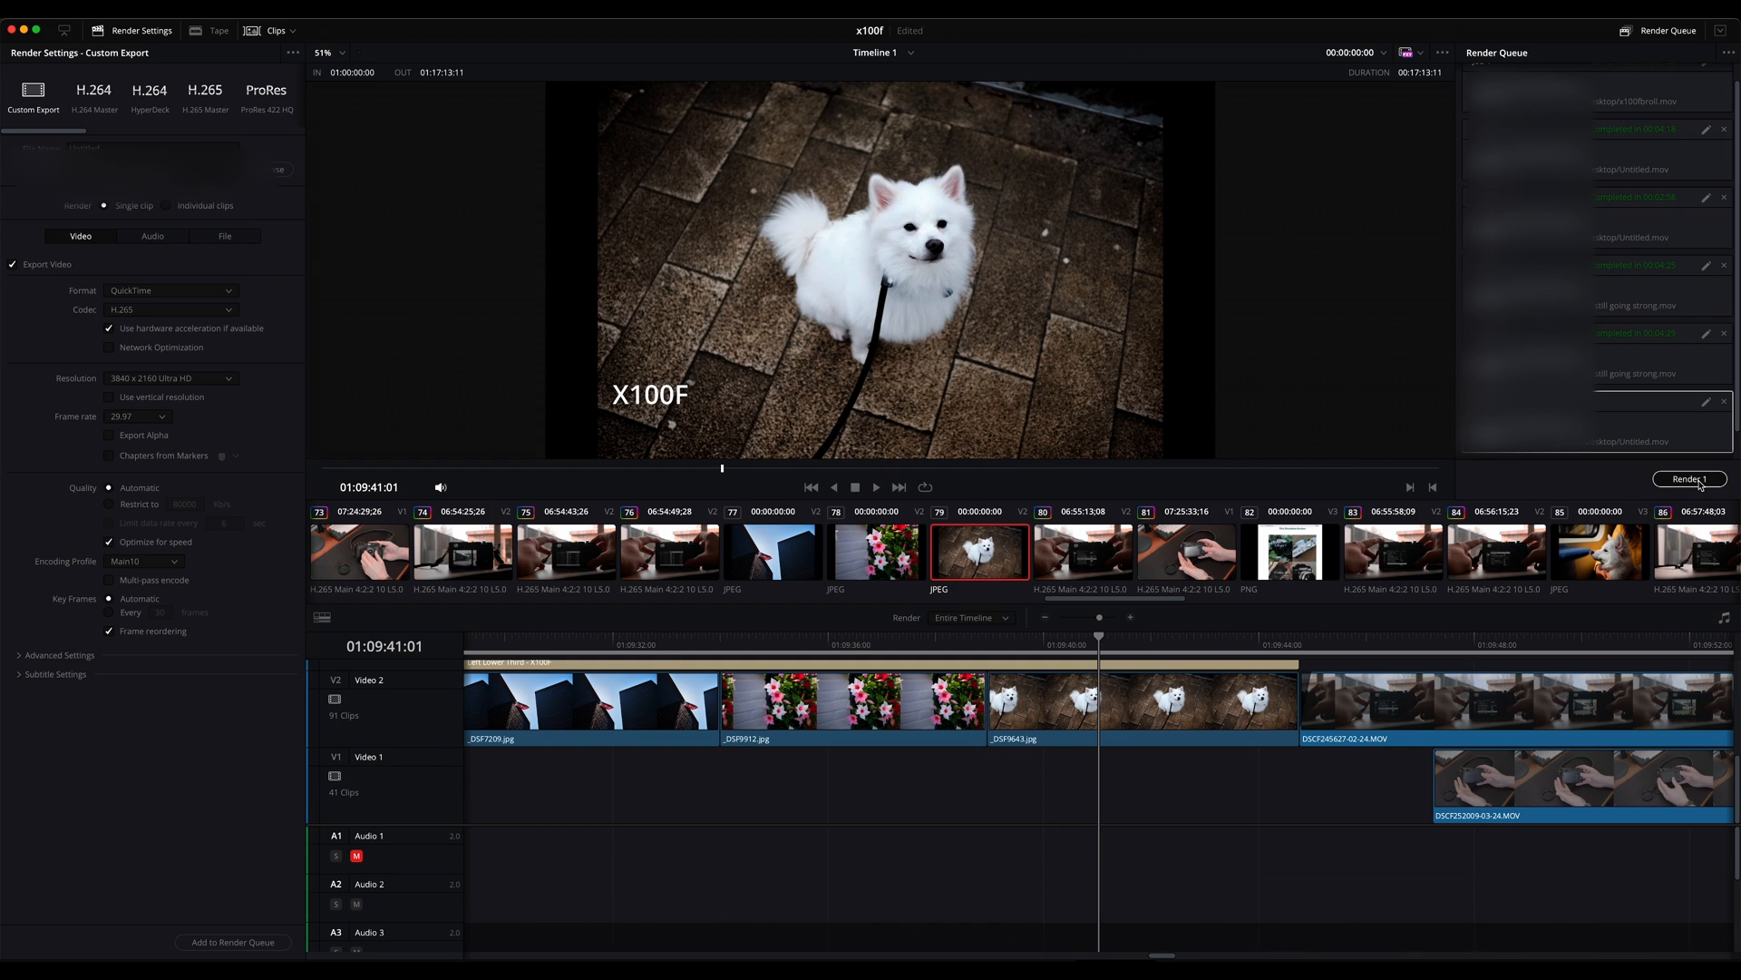
Render the queued H.265 3840x2160 export from the Deliver page's Render Queue
{"action": "left_click", "coordinate": [1689, 479]}
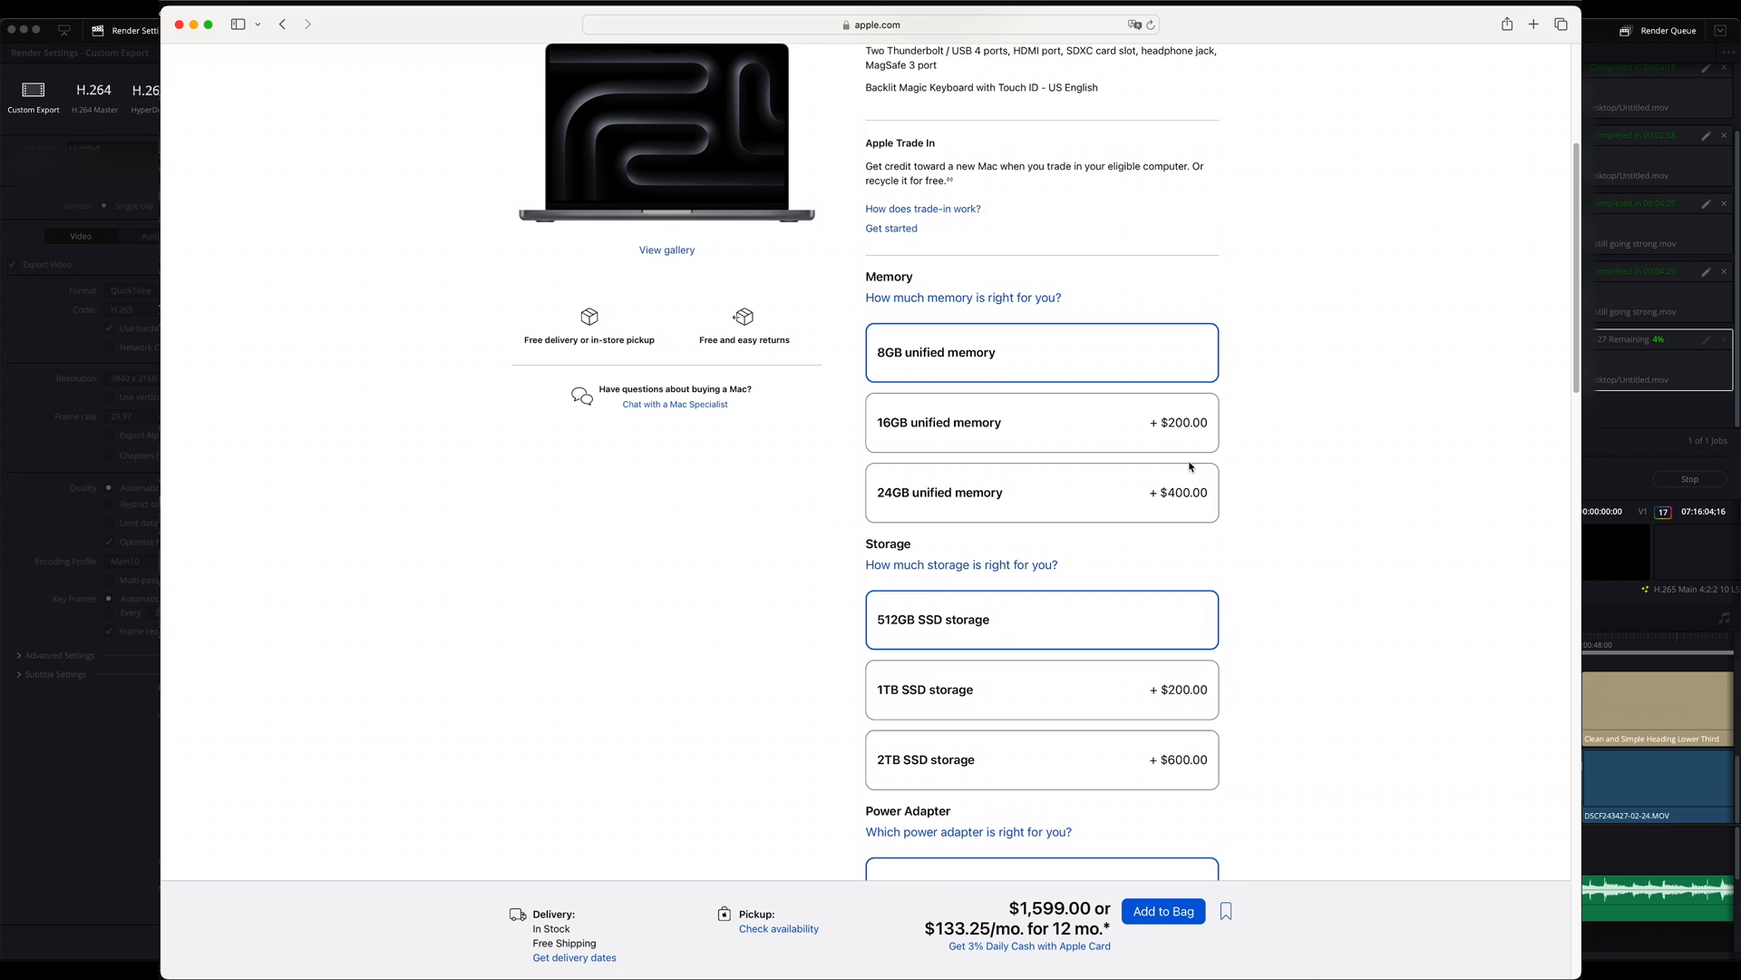
Scroll the MacBook configurator to the Memory and SSD storage upgrade options and prices
{"action": "scroll", "scroll_direction": "down", "scroll_amount": 3}
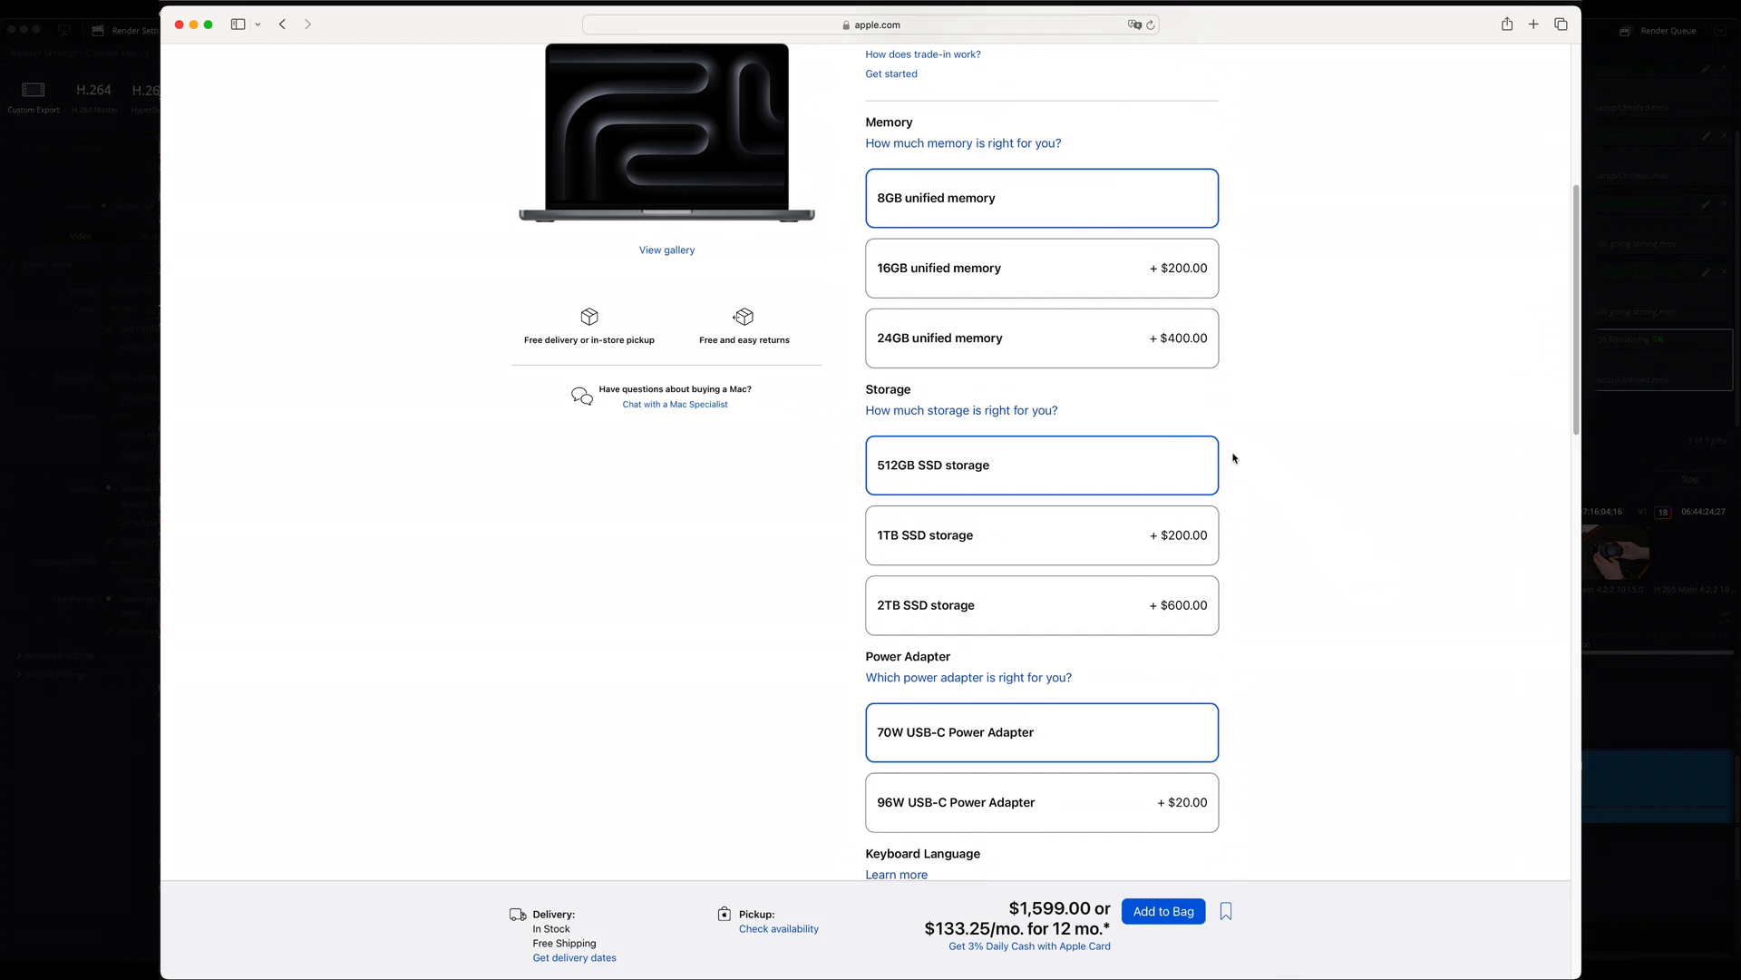
{"action": "scroll", "scroll_direction": "up", "scroll_amount": 3}
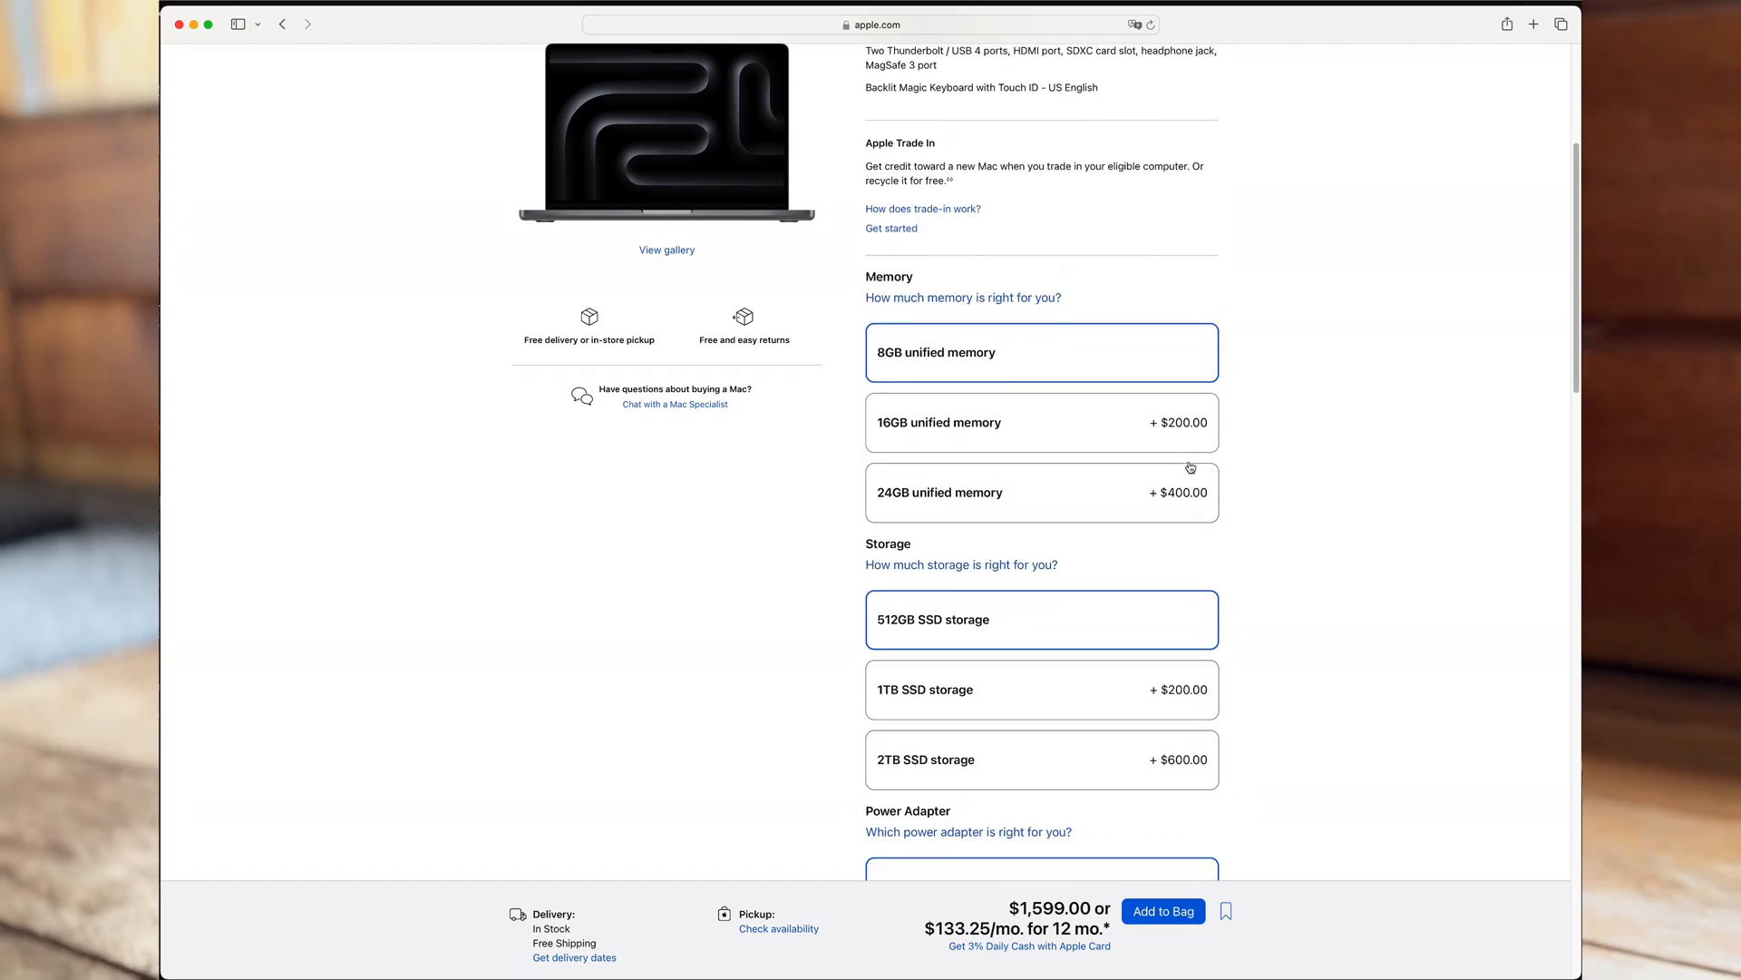
{"action": "scroll", "scroll_direction": "down", "scroll_amount": 3}
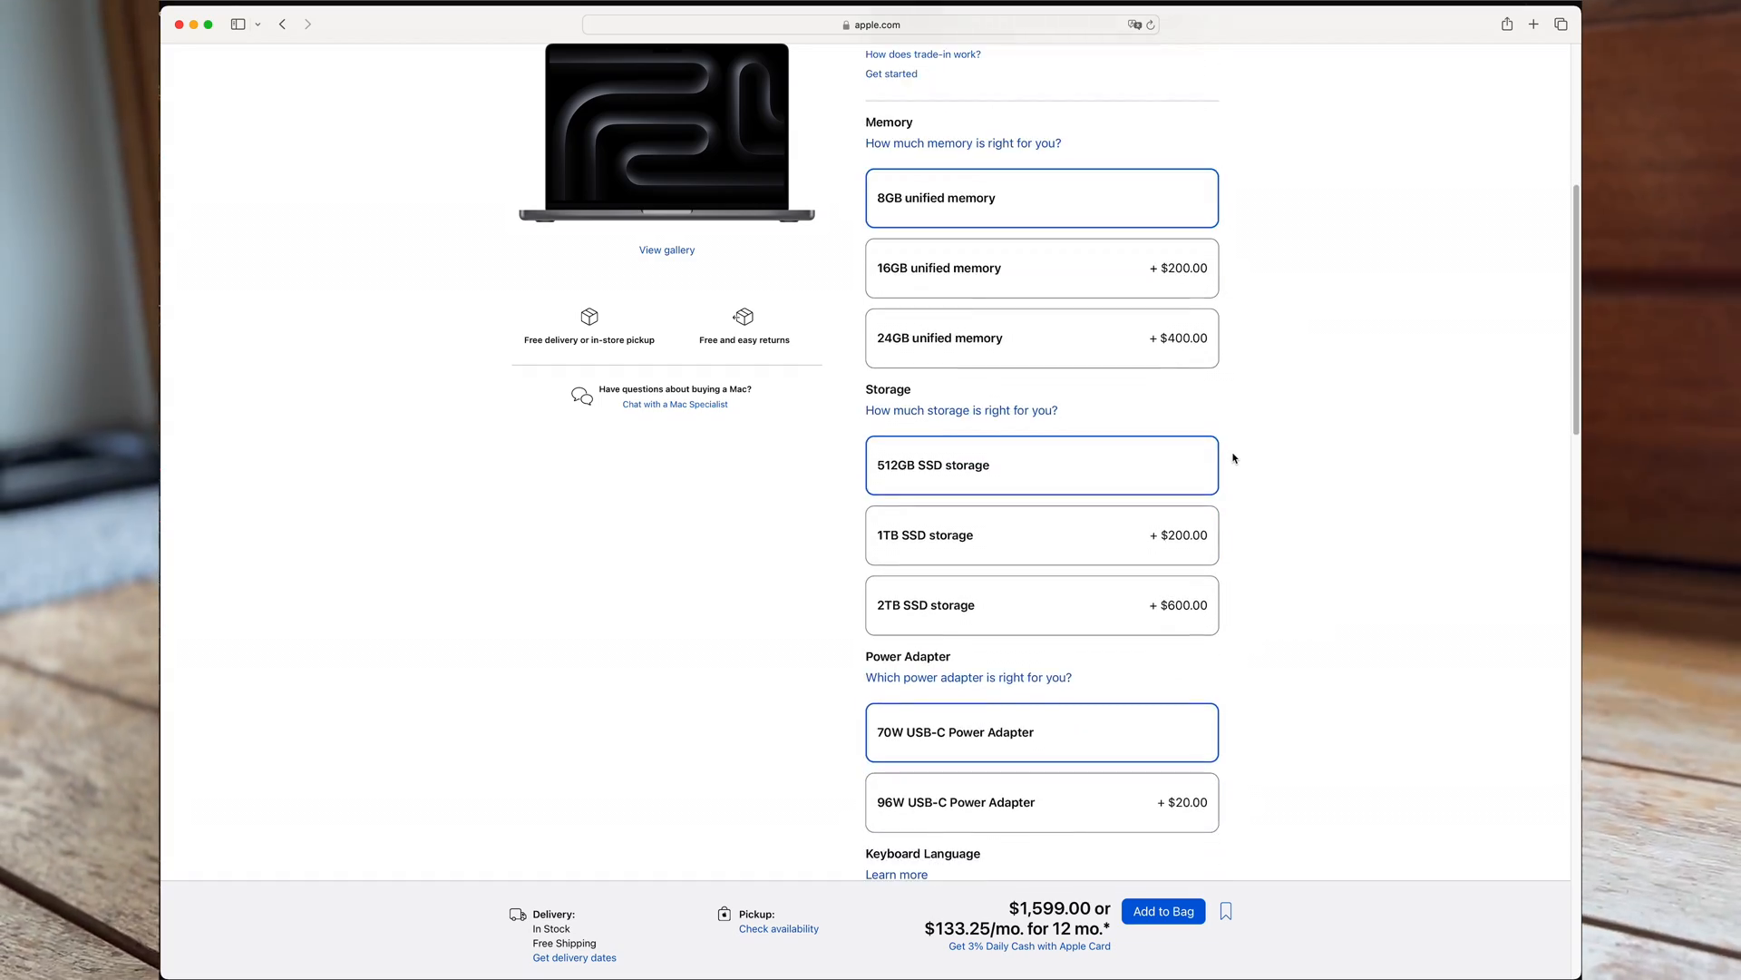